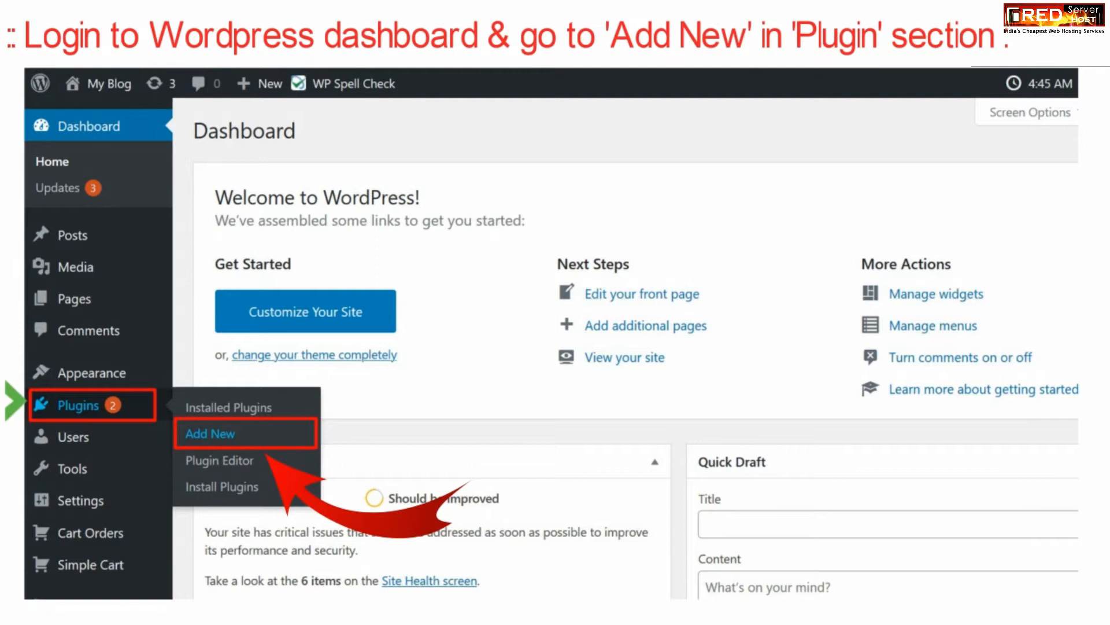
Go to the Add New plugins page from the dashboard sidebar.
left_click(209, 434)
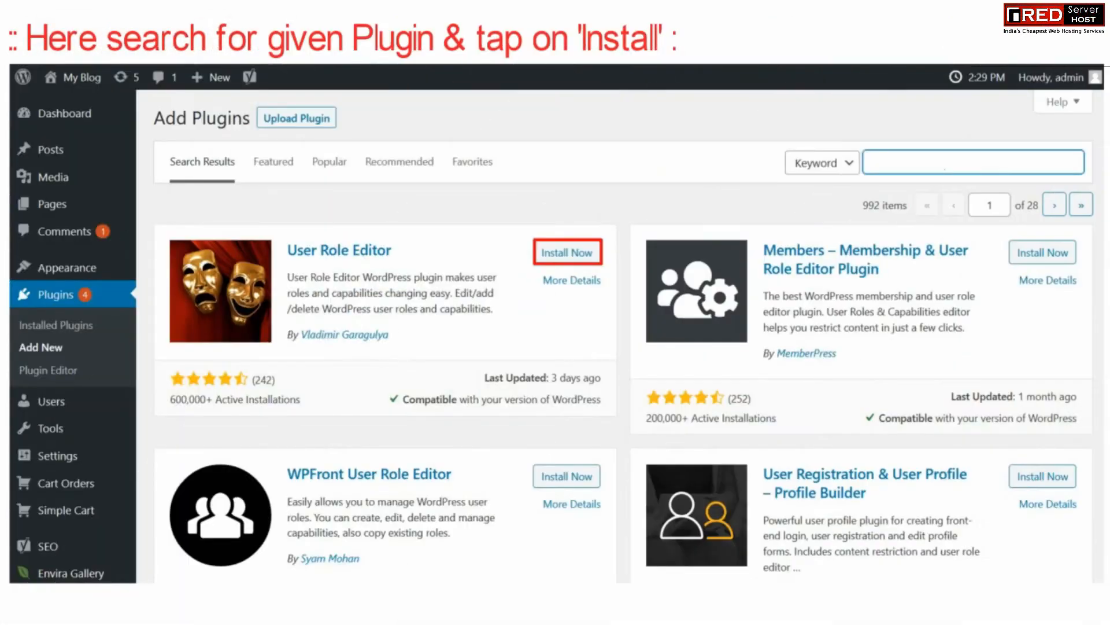
Search 'user role editor', install it, and go to Users > User Role Editor.
type("user role editor")
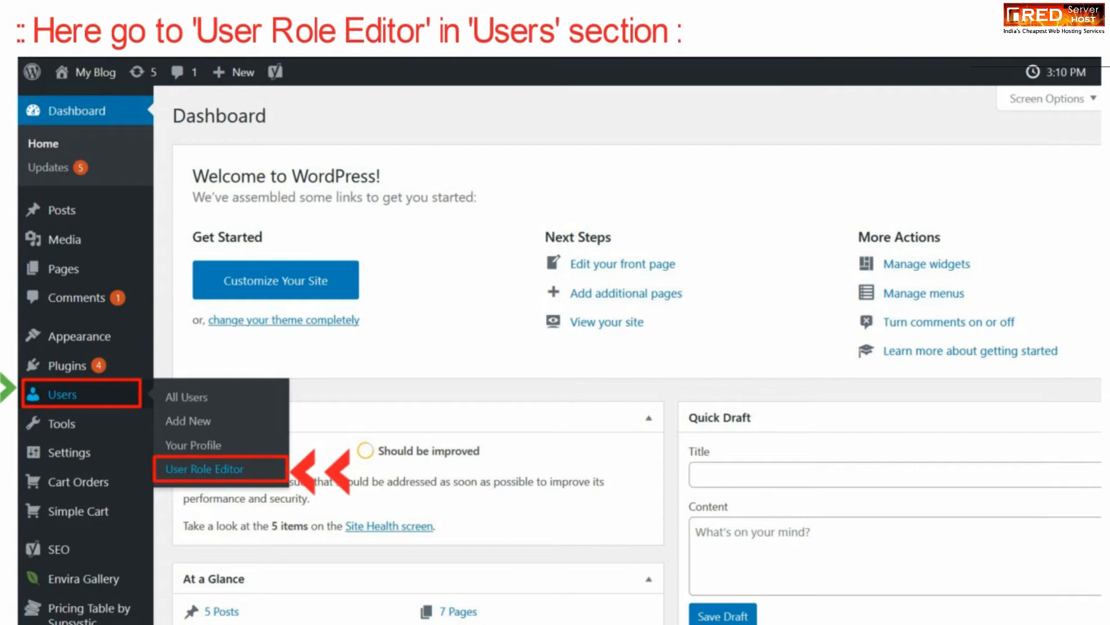
left_click(205, 468)
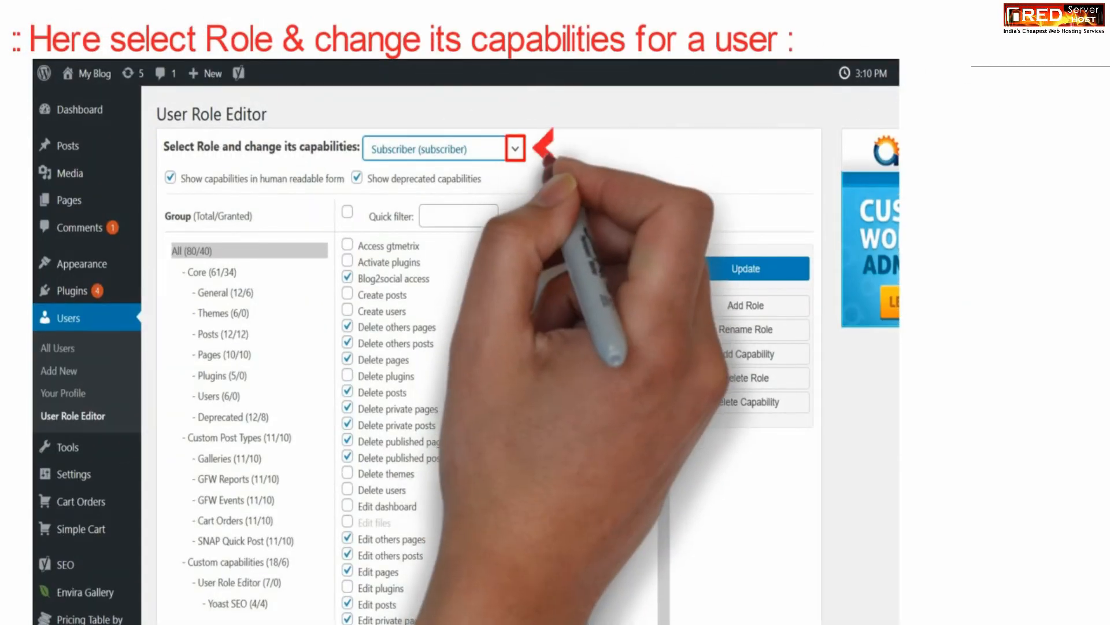
Choose Subscriber (subscriber) in the role dropdown to load its capabilities.
left_click(516, 149)
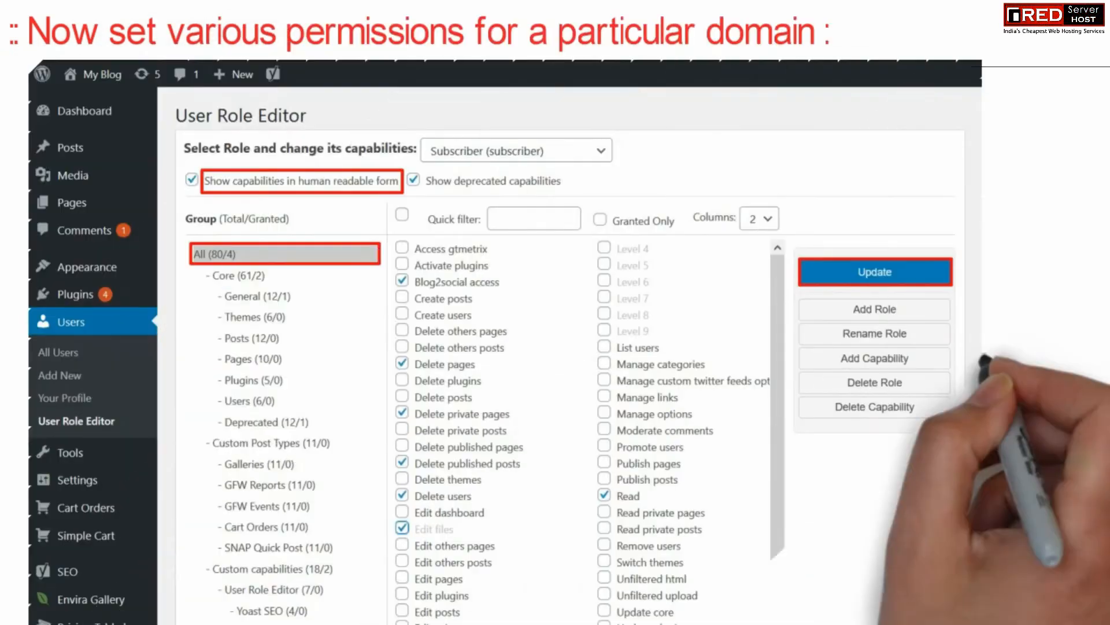
Show readable and deprecated capabilities, set Delete pages, Read and Edit files, then Update.
left_click(190, 179)
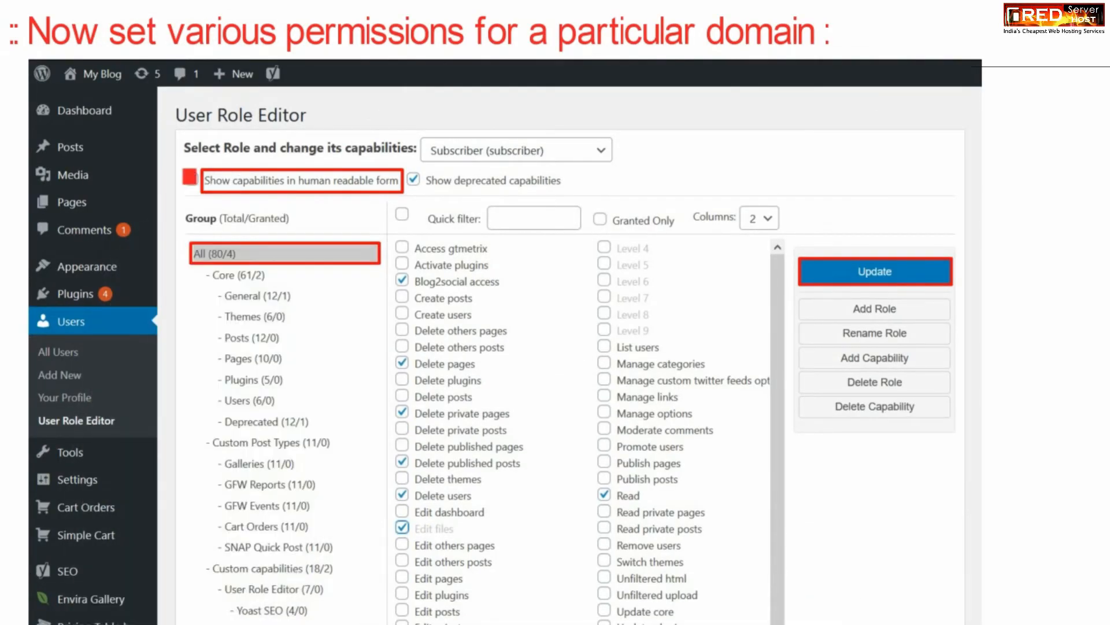
left_click(414, 180)
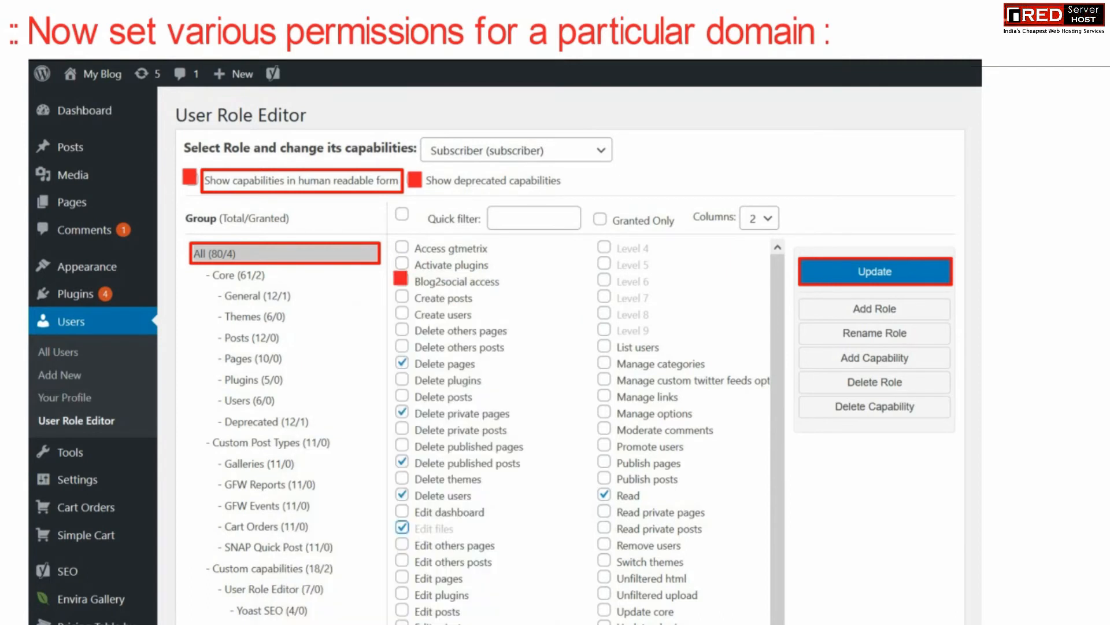
left_click(401, 363)
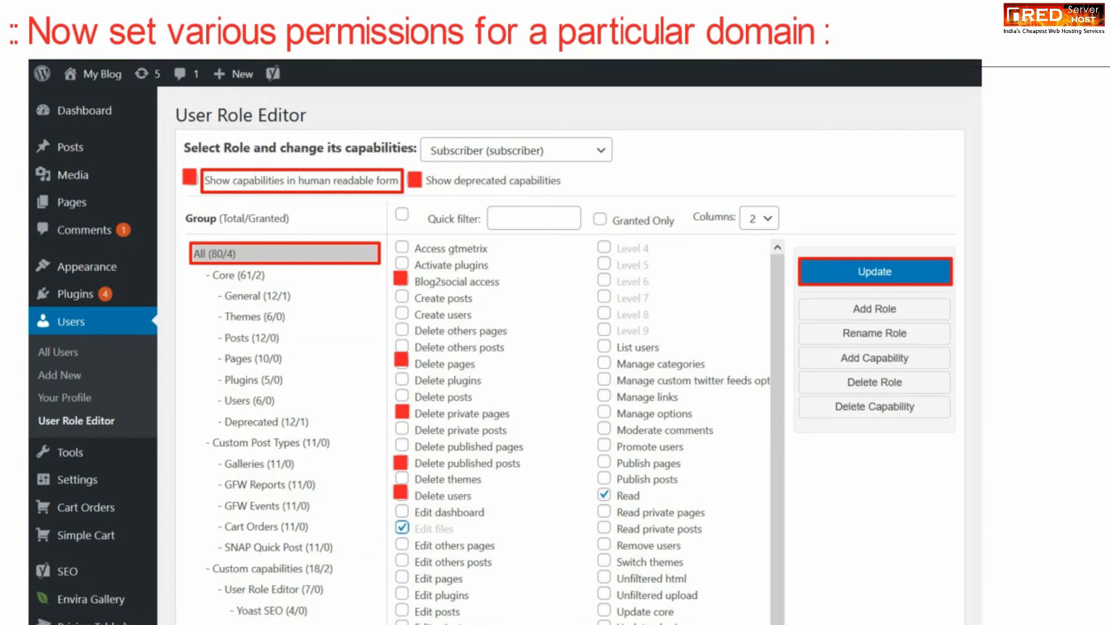
left_click(604, 493)
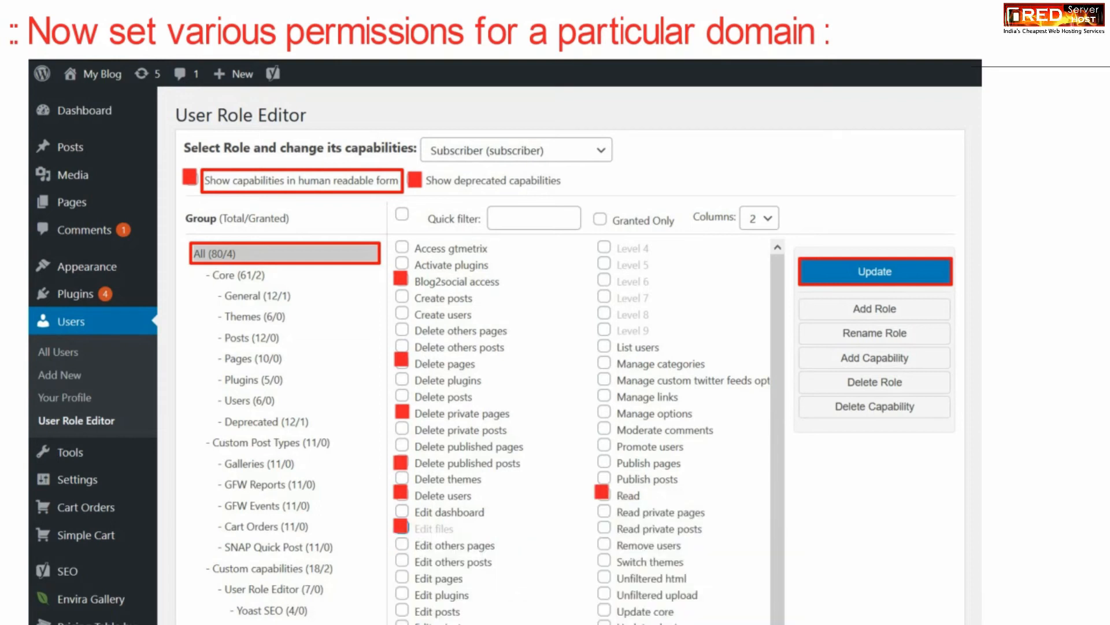
left_click(875, 271)
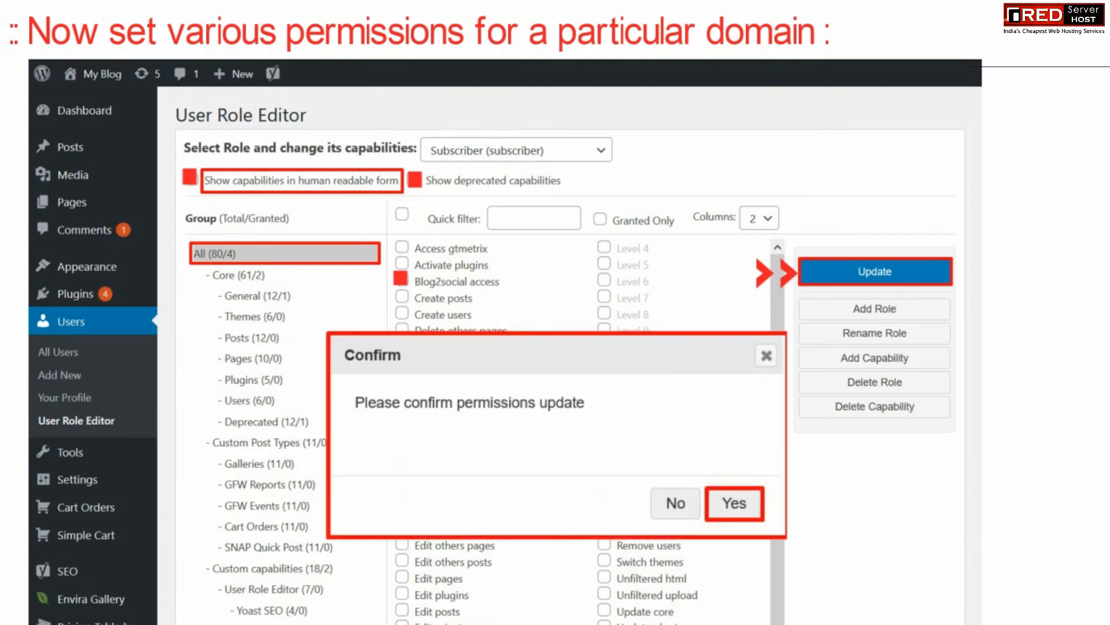